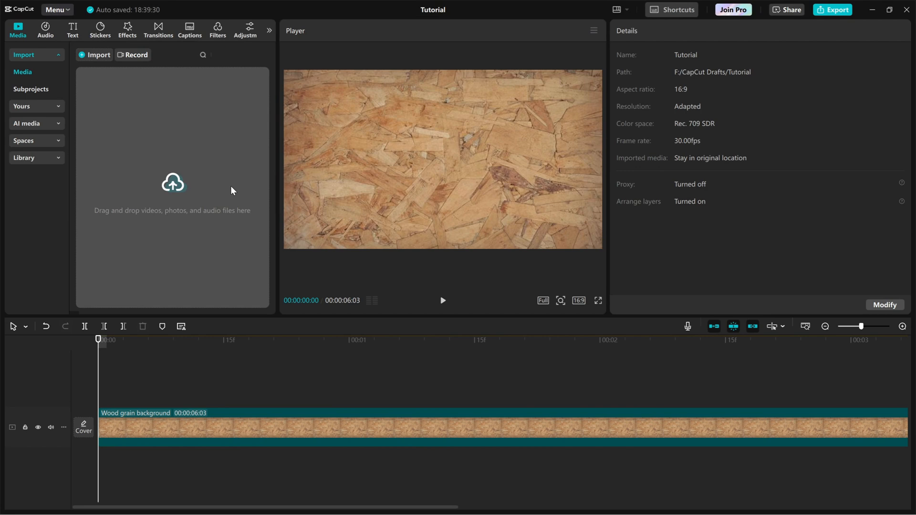
mouse_move(77, 49)
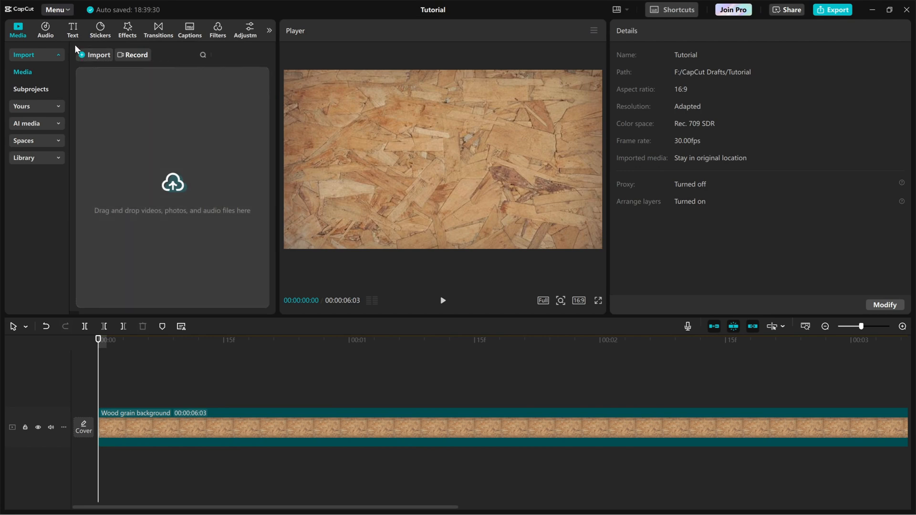
Add a default text reading 'MOUSE CLICK' and apply the white-outlined black preset style
left_click(72, 30)
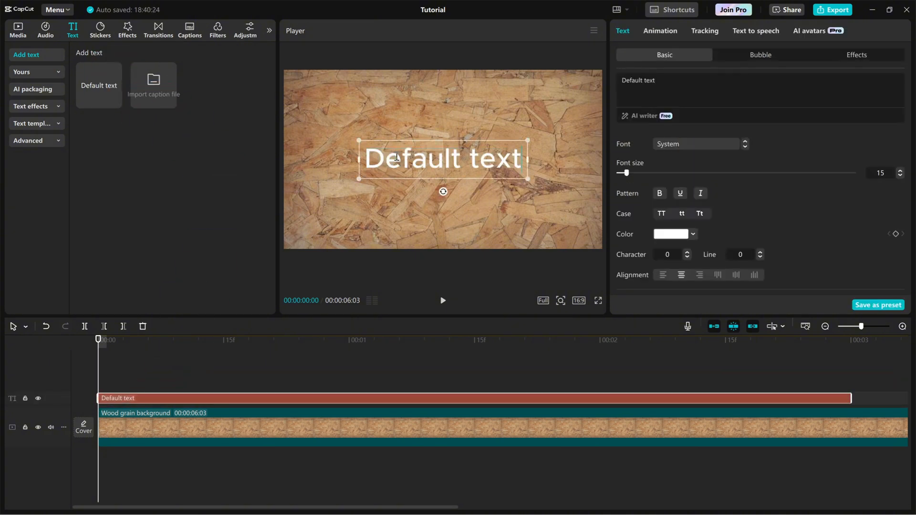
type("MOUSE")
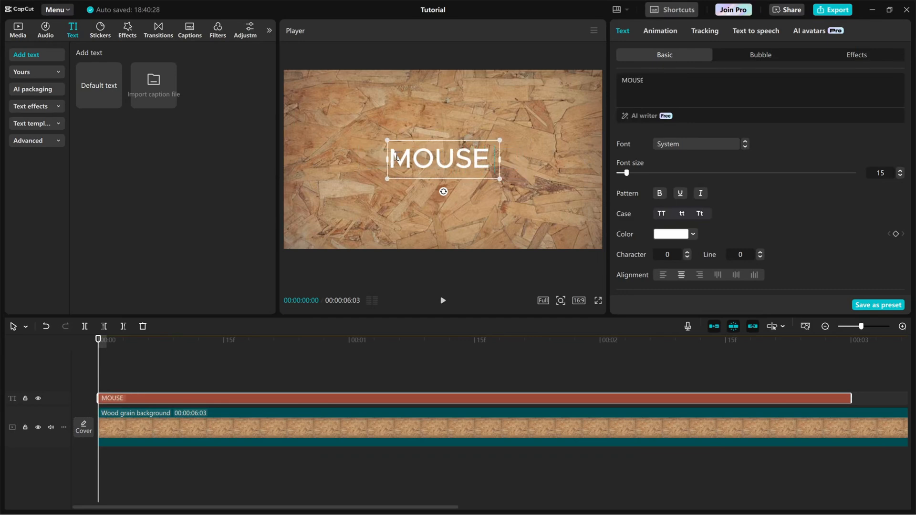
type("CLICK")
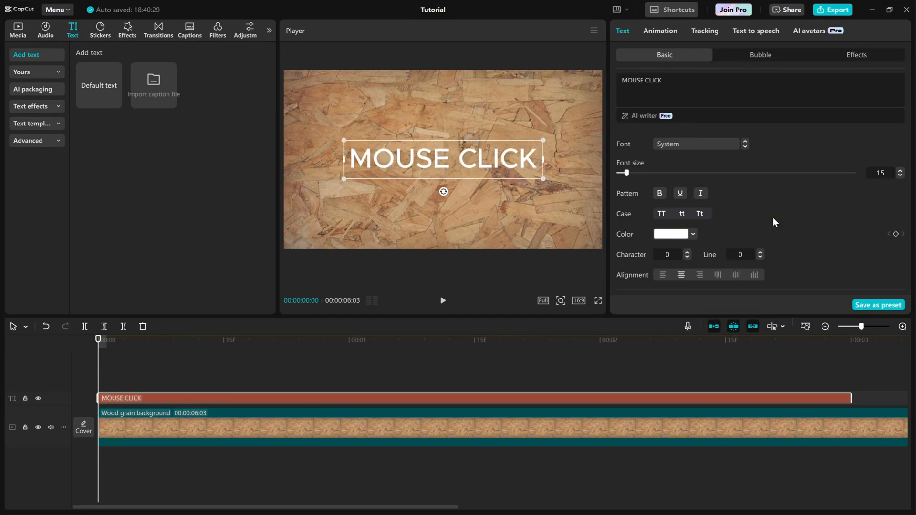
scroll("down", 3)
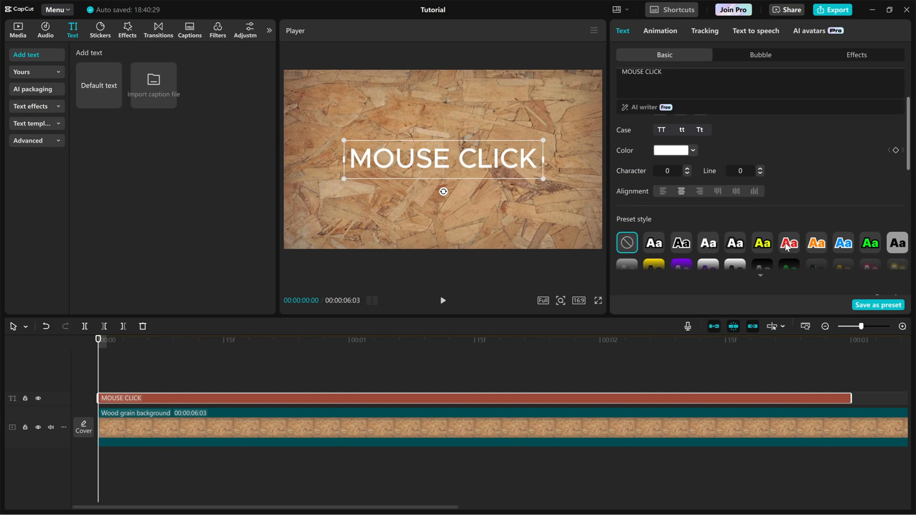
left_click(680, 243)
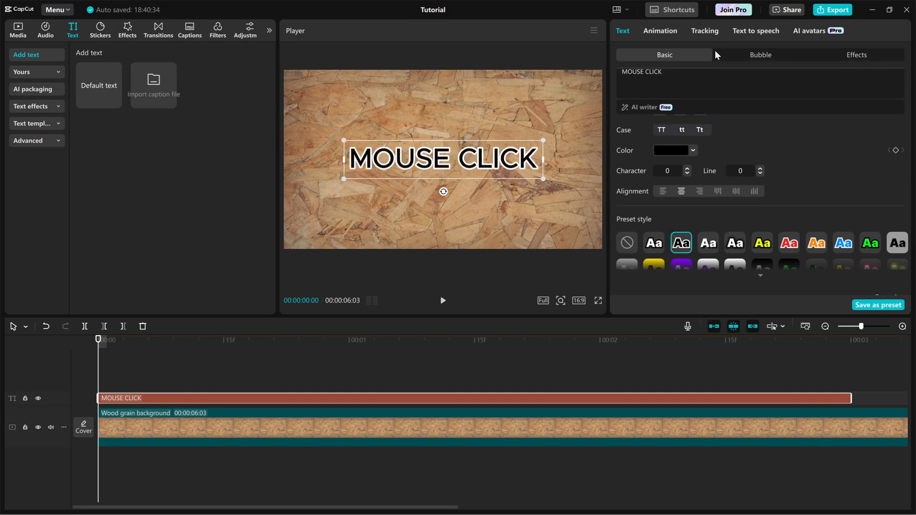
Apply the 'Click' In animation to the MOUSE CLICK title
left_click(660, 31)
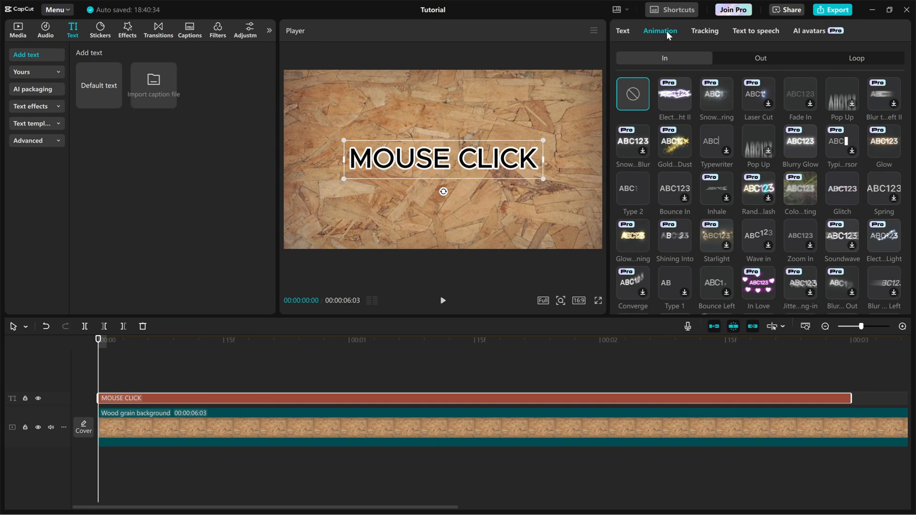
scroll("down", 3)
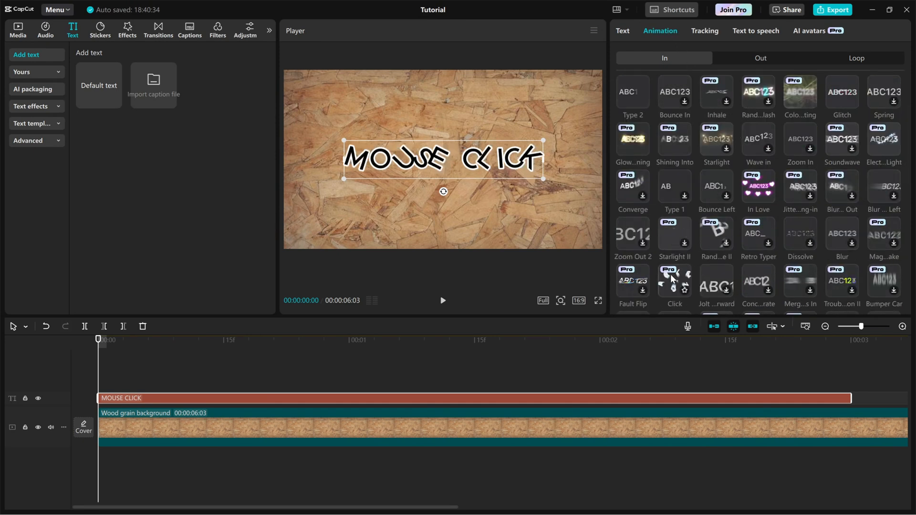
left_click(673, 282)
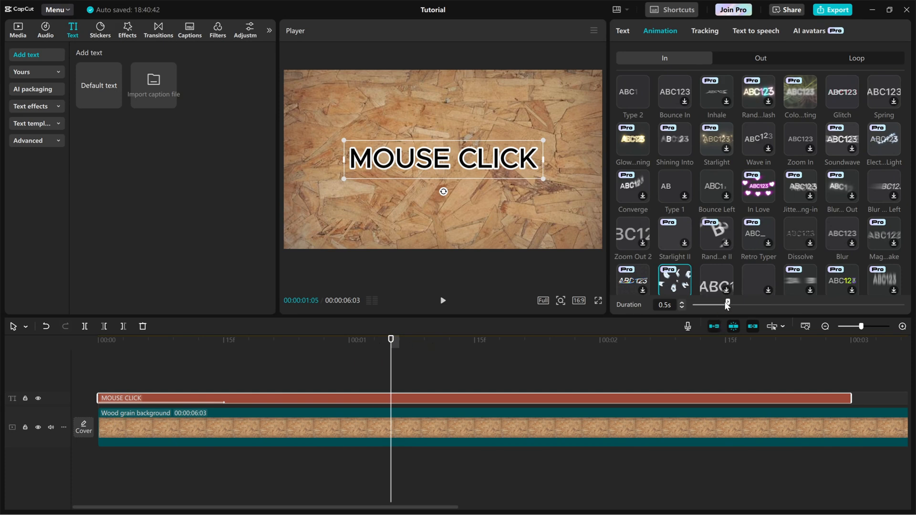
Set the Click animation duration slider to 1.4 seconds
left_click_drag(727, 304, 828, 305)
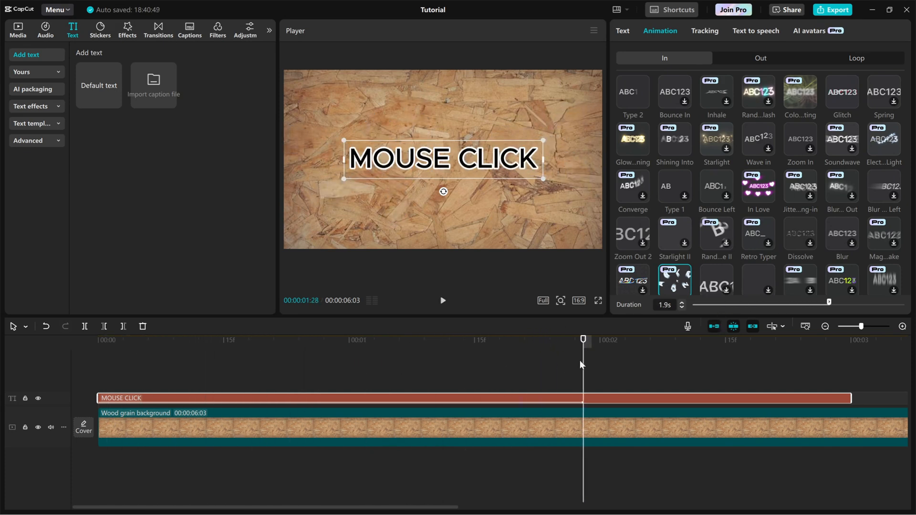
left_click_drag(828, 302, 806, 303)
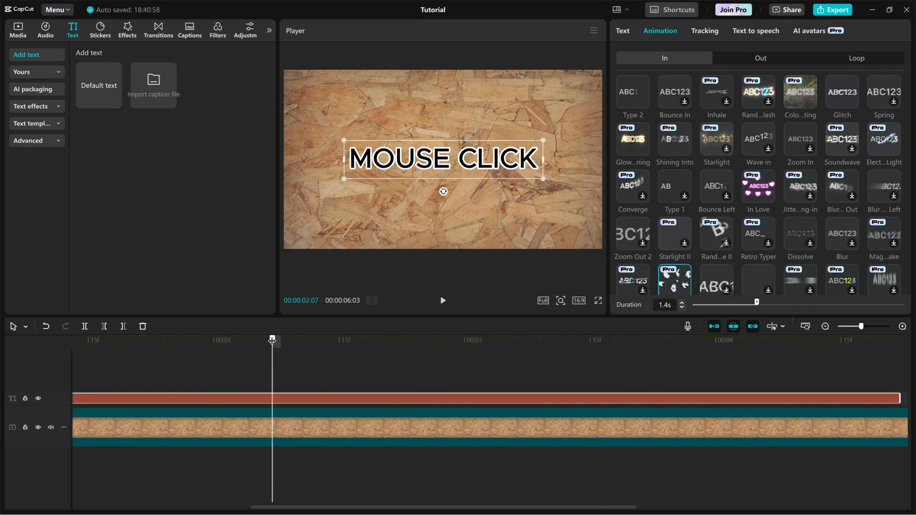
Return the playhead to the start and play to preview the Click intro
left_click(442, 300)
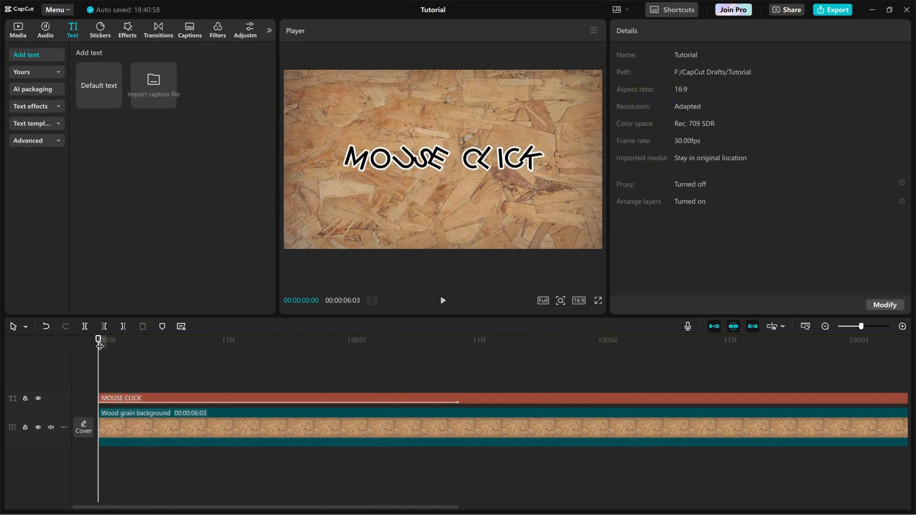
left_click(442, 300)
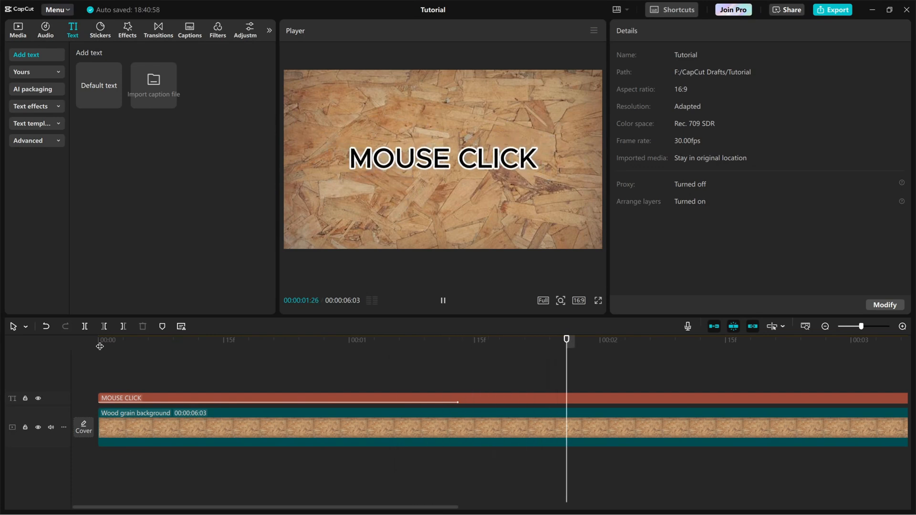